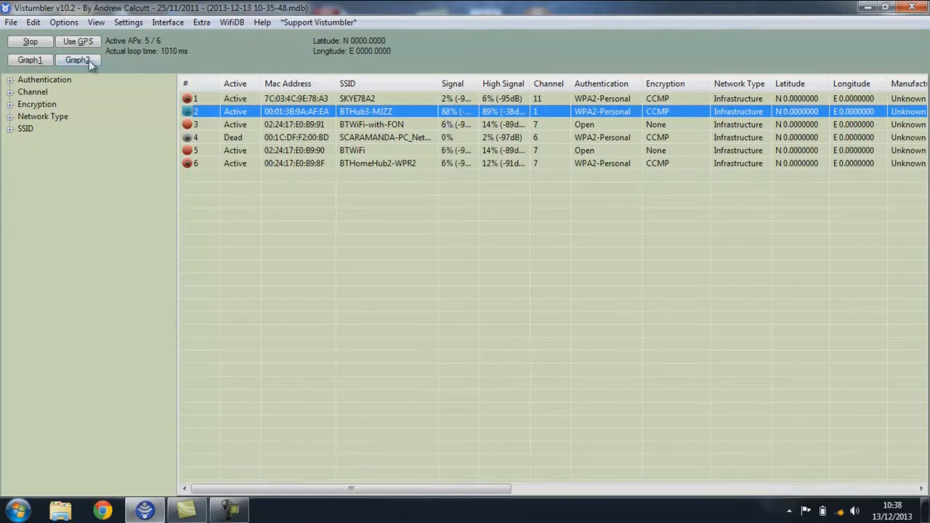
# Step: Switch to Graph2 to show BTHub3-MJZZ's signal-strength bars, holding around 85–90%
pyautogui.click(77, 59)
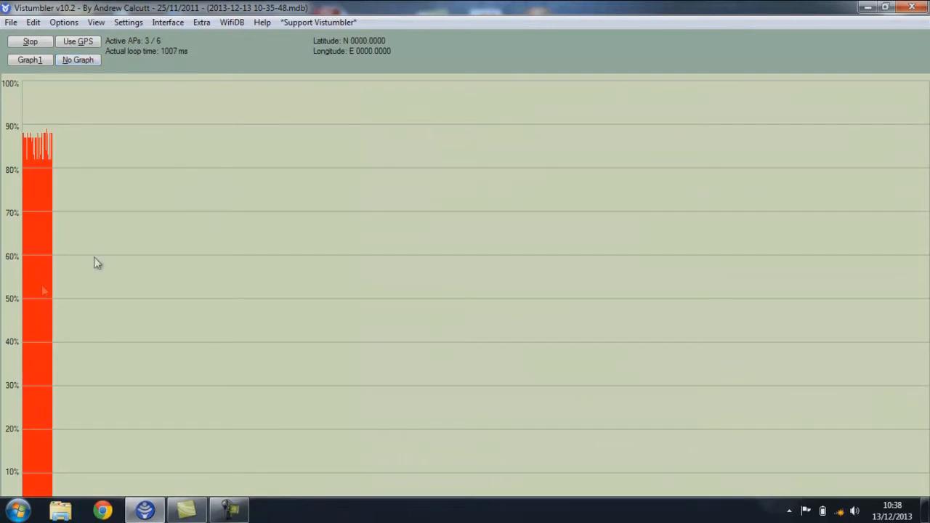